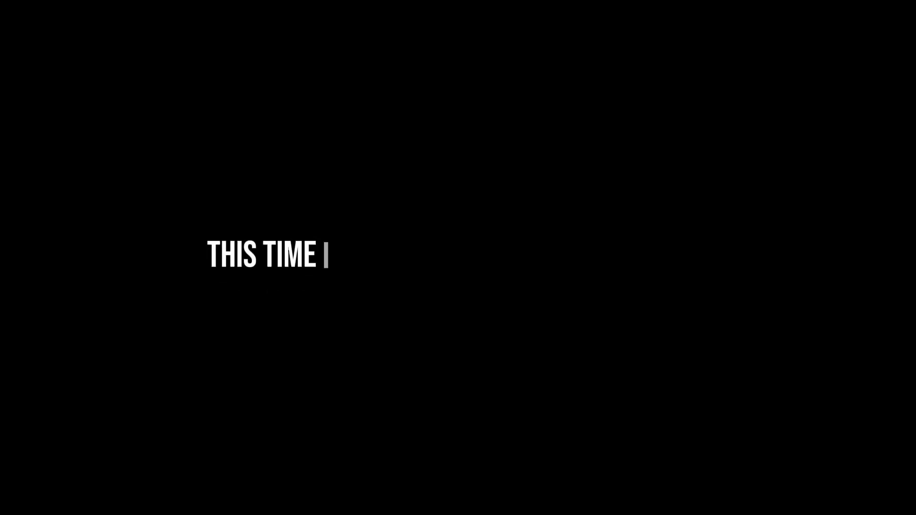
type("I DECIDED TO LAY LOW FOR A WHILE")
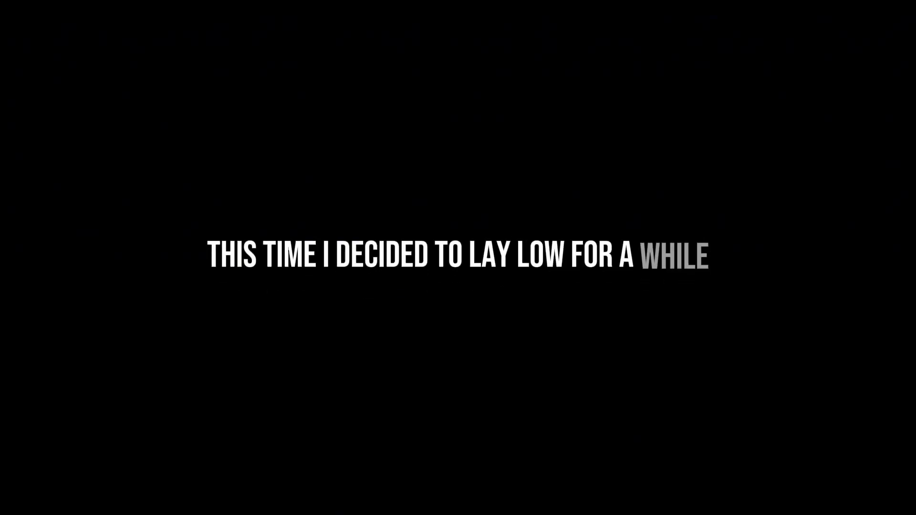